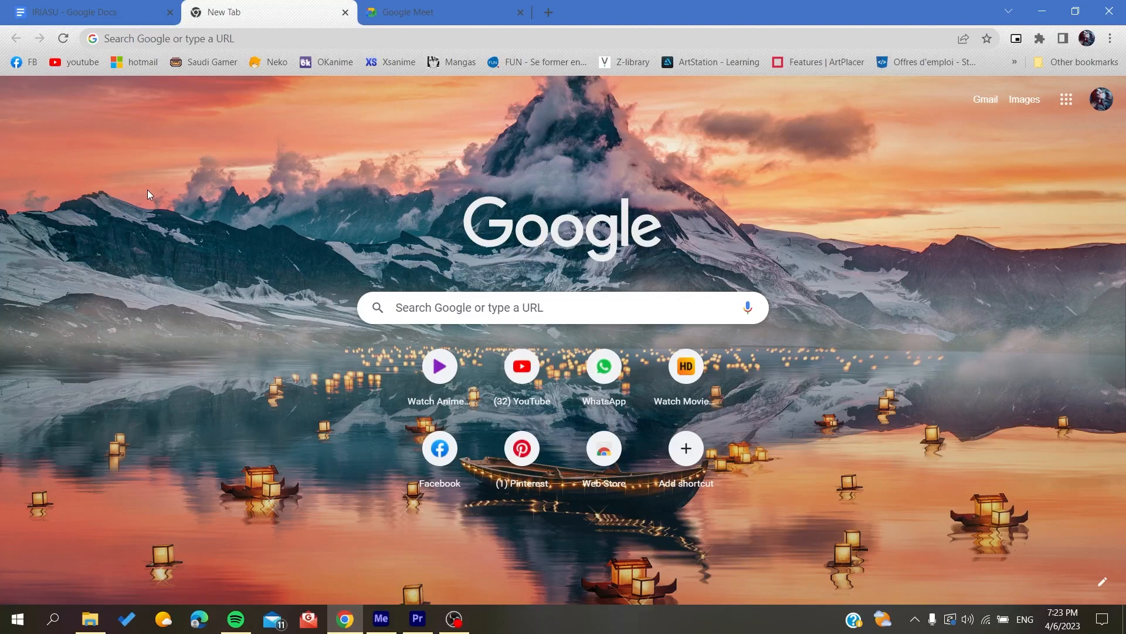
Step: Close the Google Meet tab, leaving the Docs tab and New Tab page open
{"action": "left_click", "coordinate": [520, 12]}
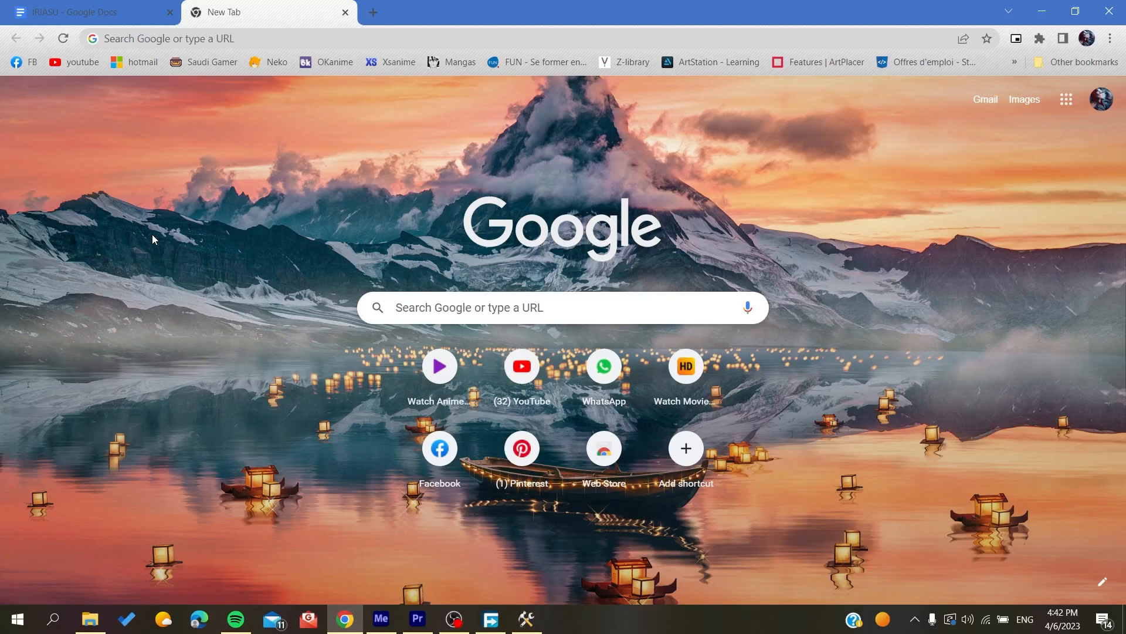
{"action": "mouse_move", "coordinate": [306, 129]}
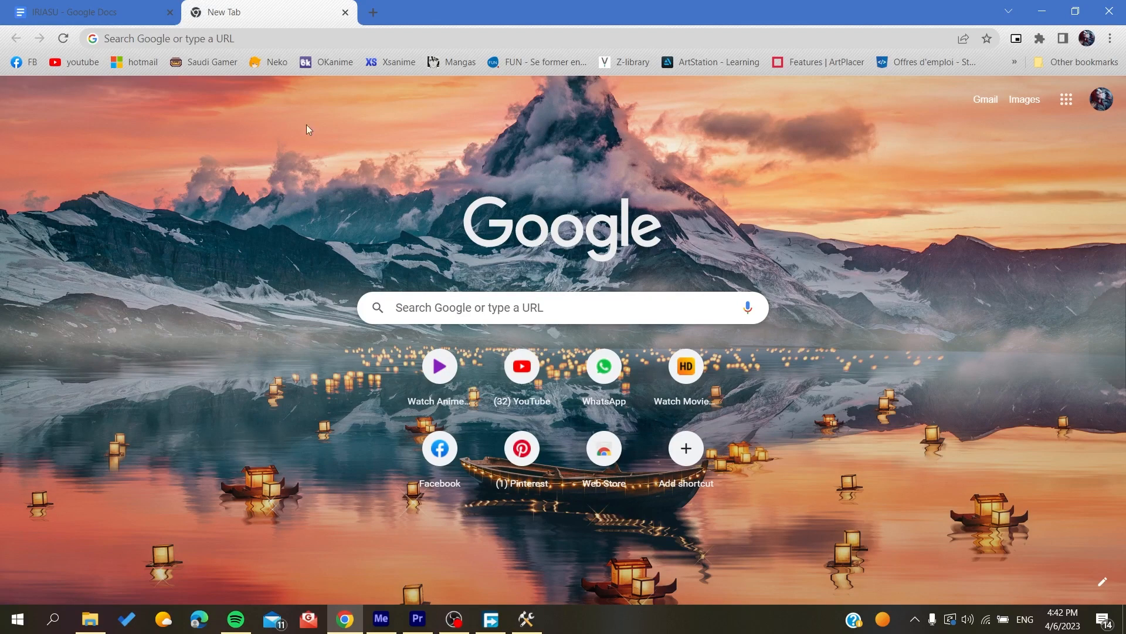
{"action": "mouse_move", "coordinate": [1065, 99]}
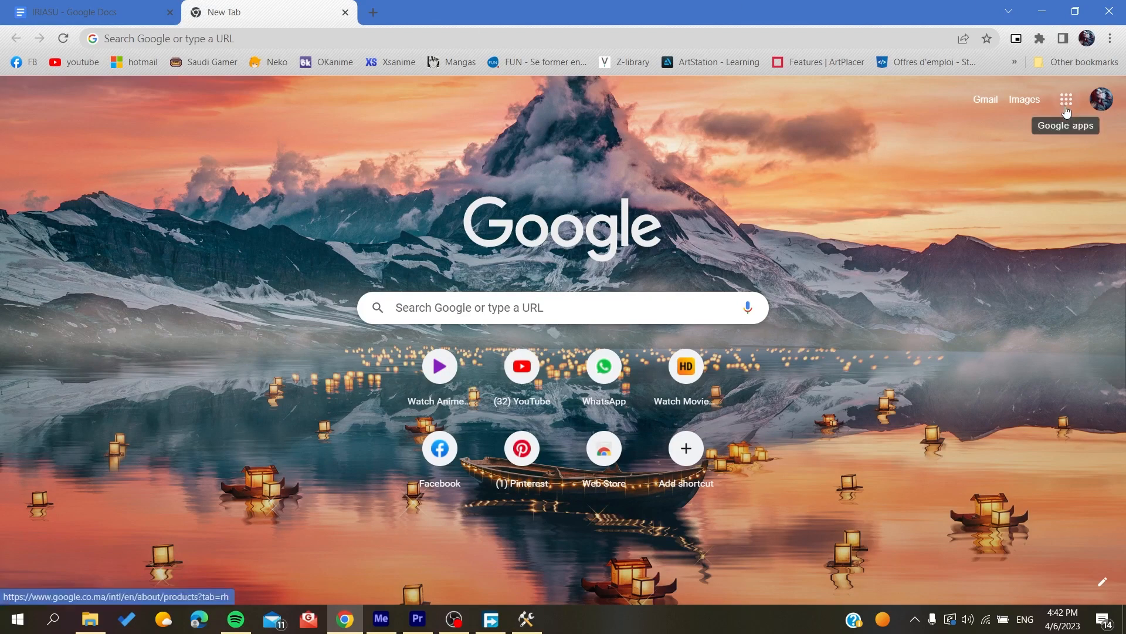
{"action": "mouse_move", "coordinate": [1055, 98]}
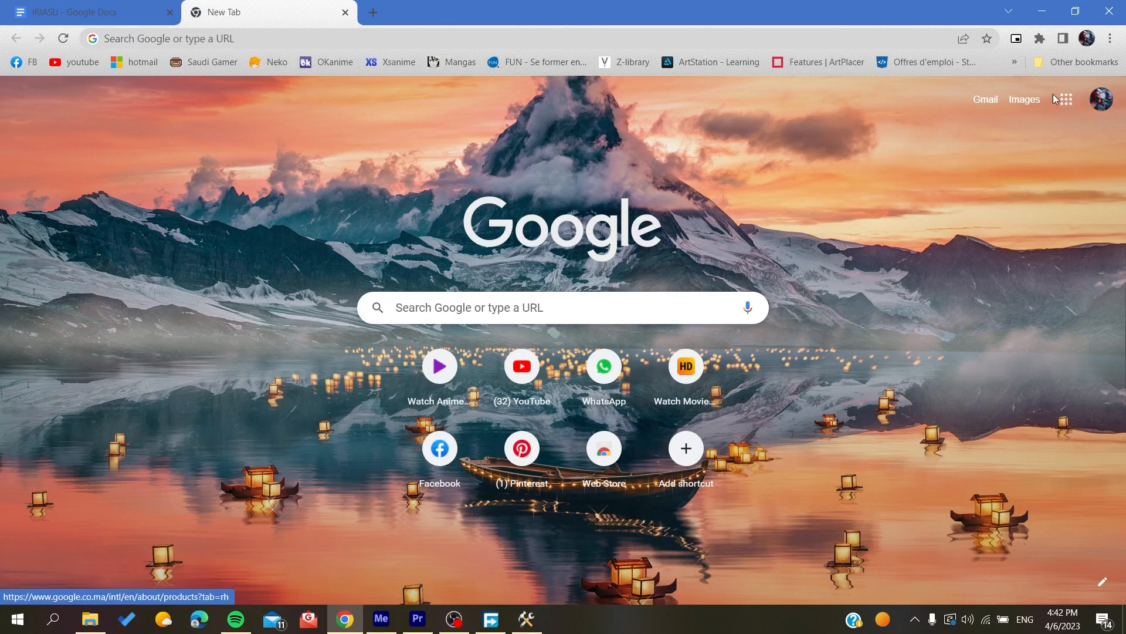
Step: From the profile menu, reach Manage your Google Account and show the Google apps grid
{"action": "left_click", "coordinate": [1086, 37]}
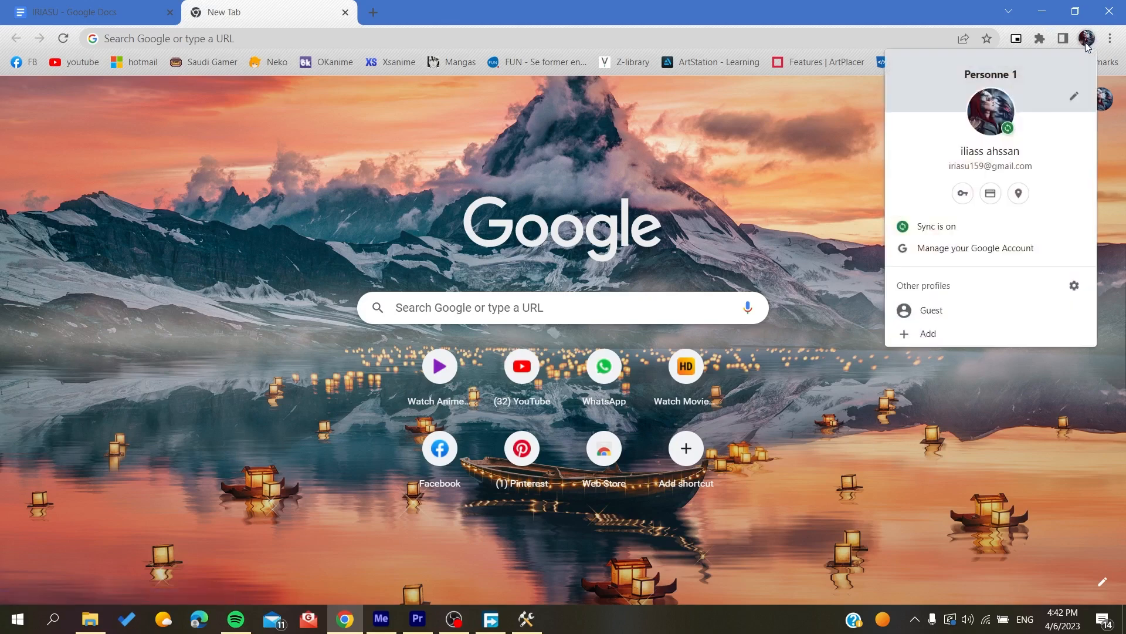
{"action": "mouse_move", "coordinate": [975, 248]}
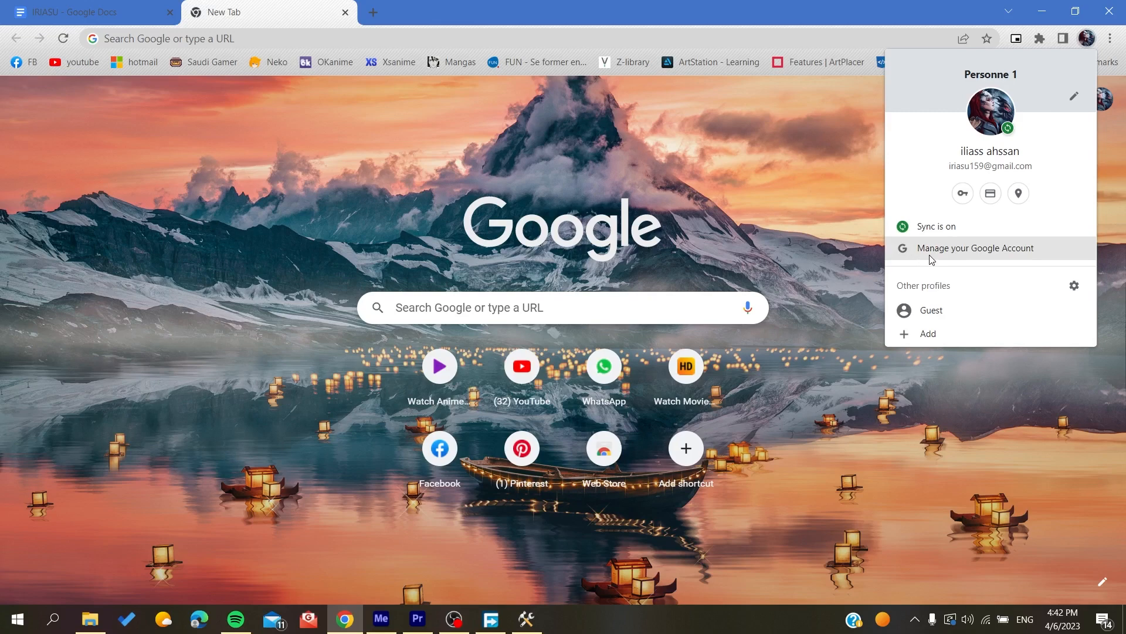
{"action": "left_click", "coordinate": [975, 247]}
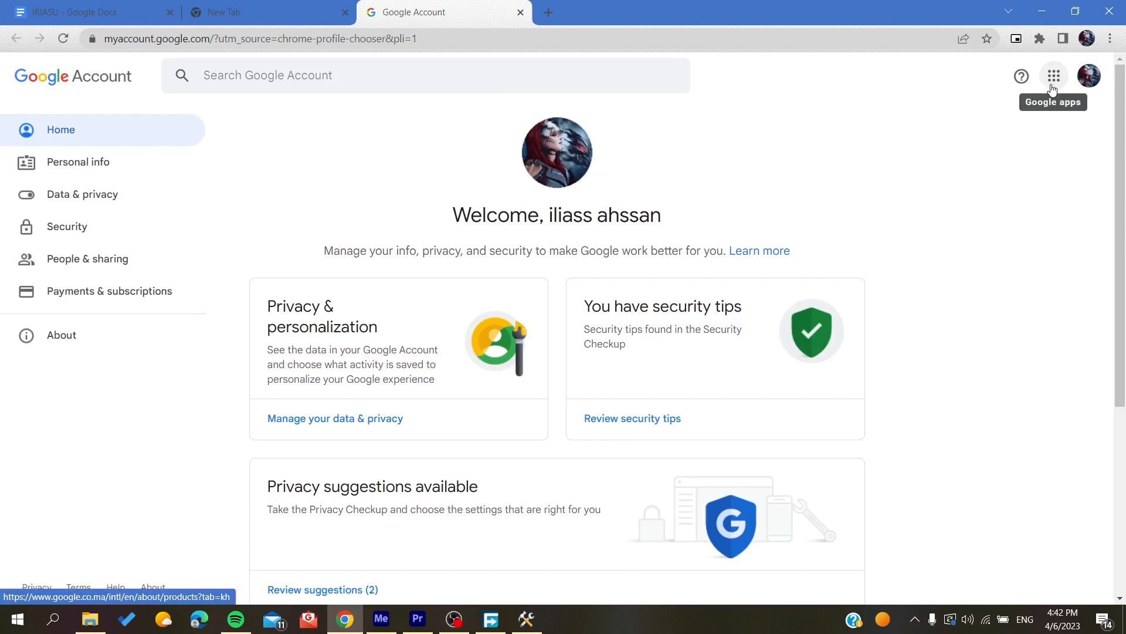
{"action": "left_click", "coordinate": [1053, 75]}
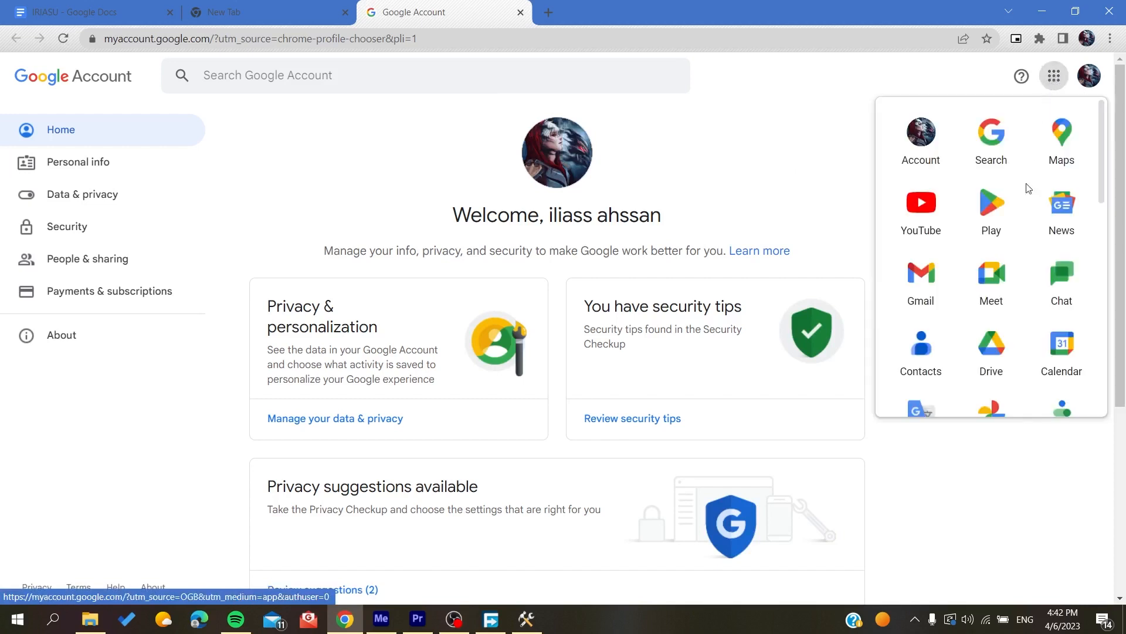
Step: Launch Meet from the apps grid, then search 'google' in the address bar to reach meet.google.com
{"action": "left_click", "coordinate": [990, 276]}
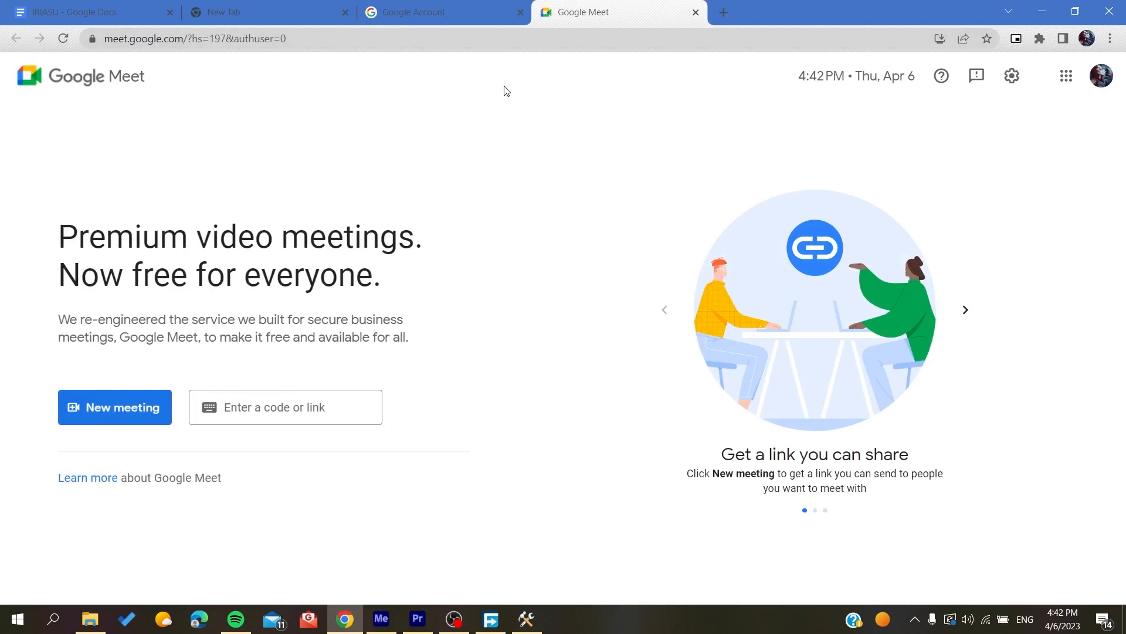
{"action": "mouse_move", "coordinate": [523, 66]}
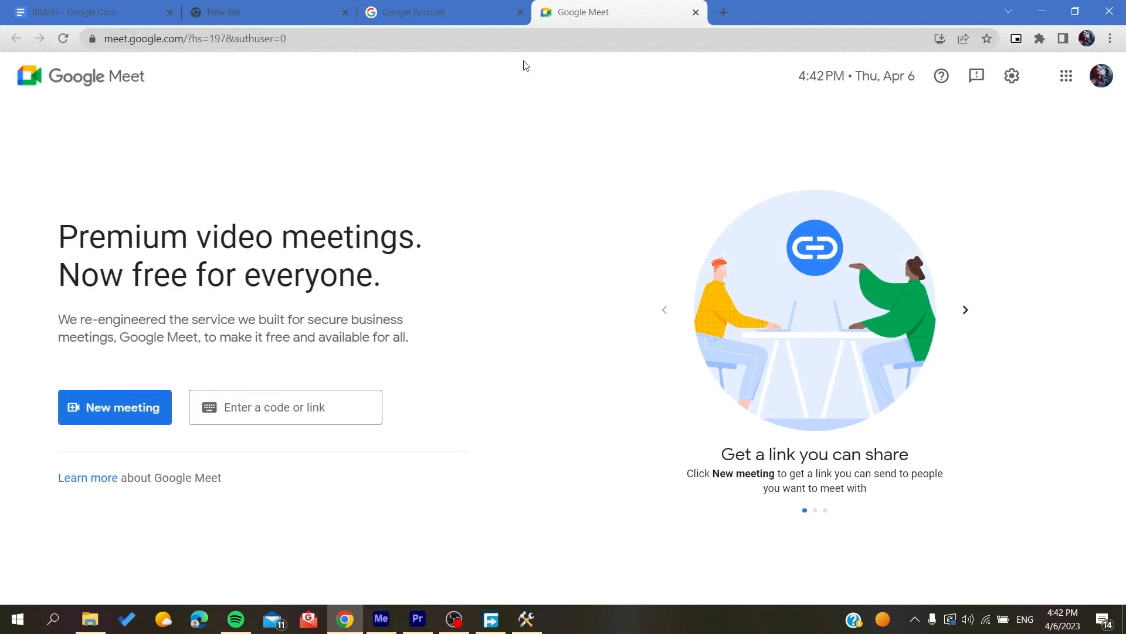
{"action": "left_click", "coordinate": [444, 11]}
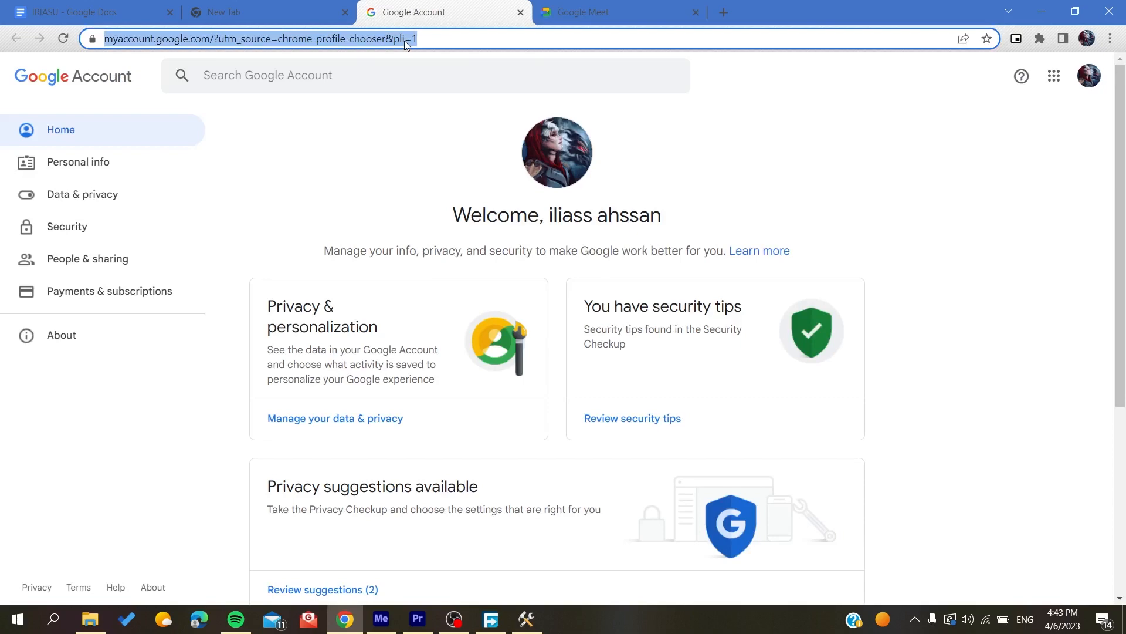
{"action": "type", "text": "google"}
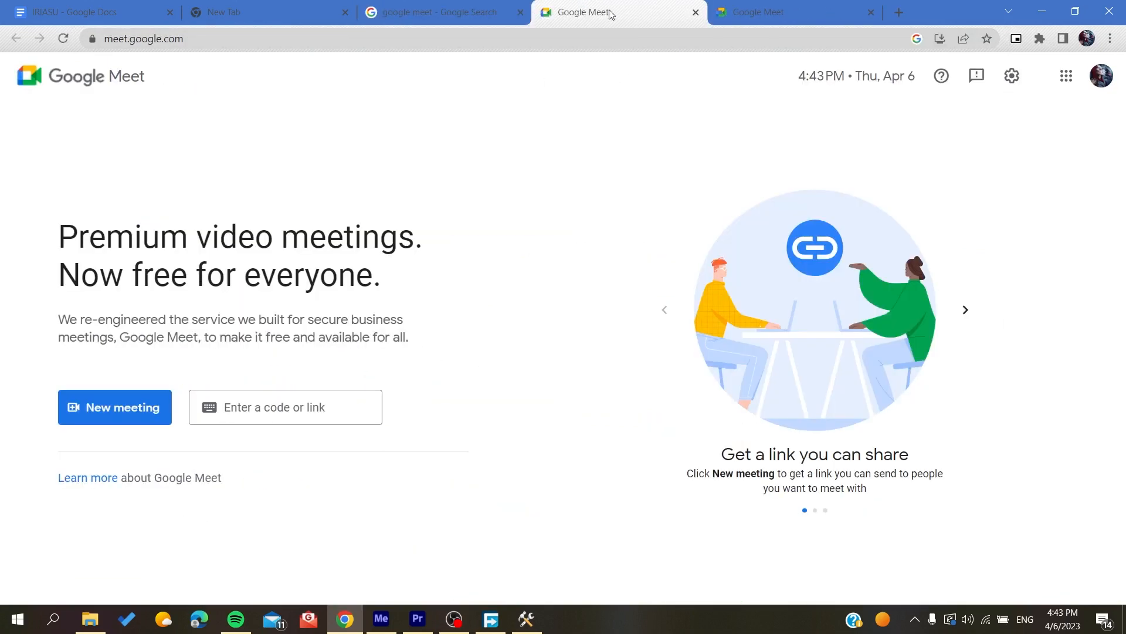
{"action": "mouse_move", "coordinate": [943, 123]}
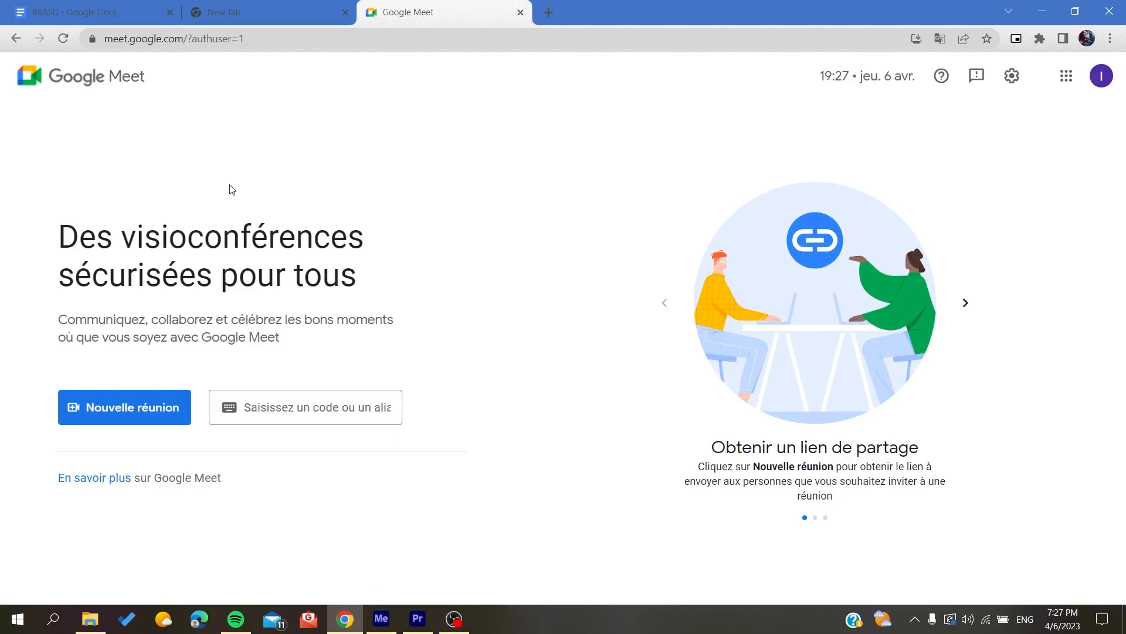
{"action": "mouse_move", "coordinate": [156, 368]}
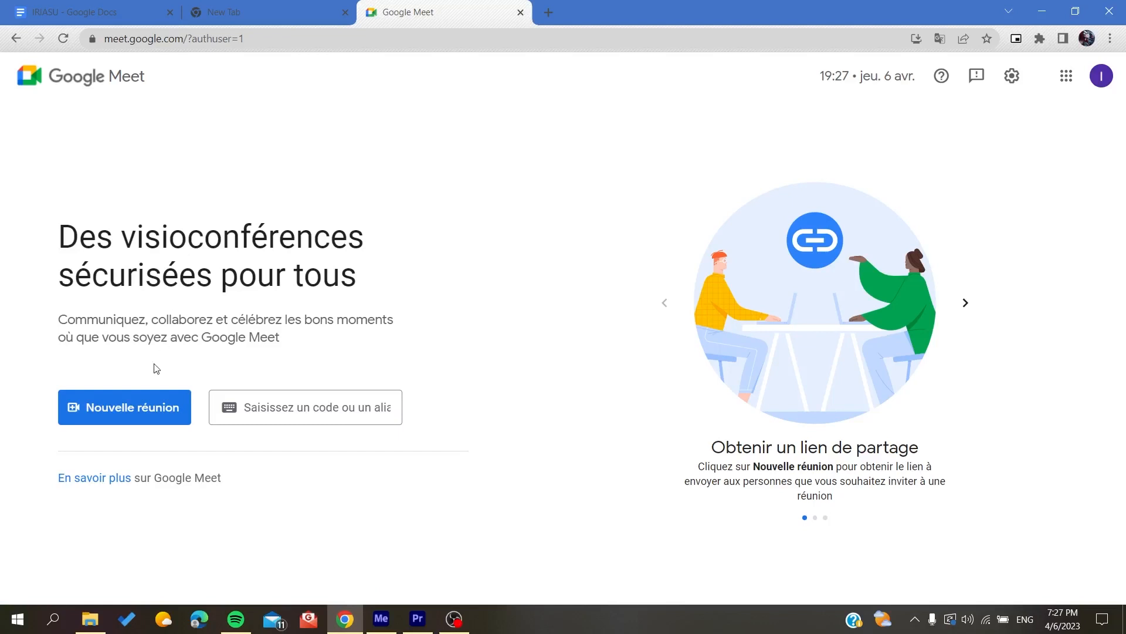
Step: Start an instant meeting via Nouvelle réunion > Démarrer une réunion instantanée
{"action": "left_click", "coordinate": [124, 407]}
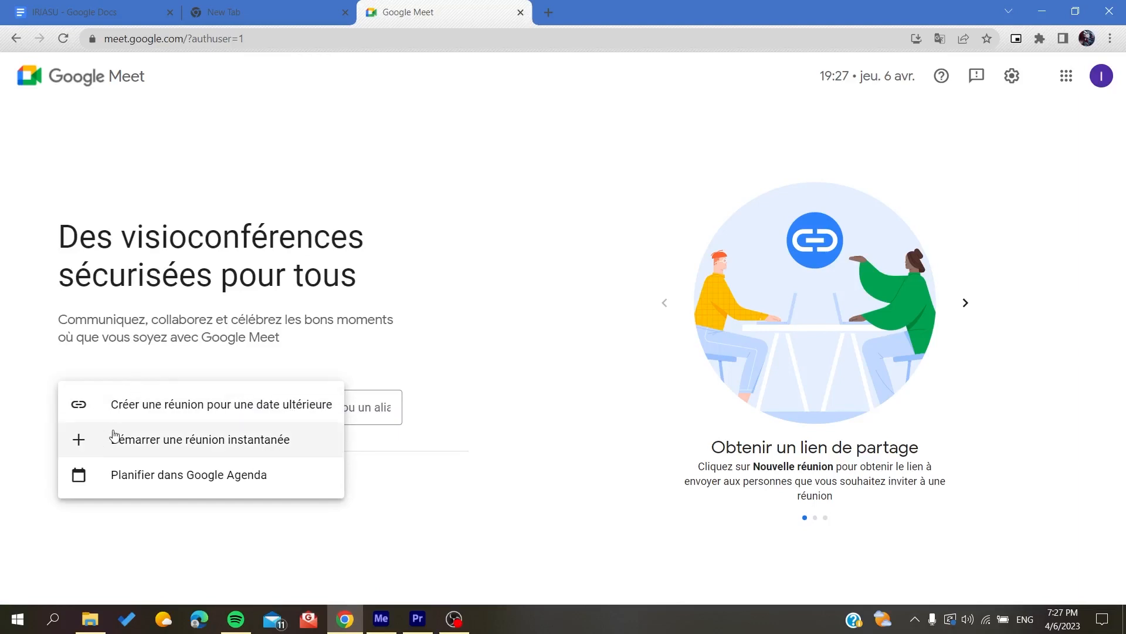
{"action": "left_click", "coordinate": [199, 438]}
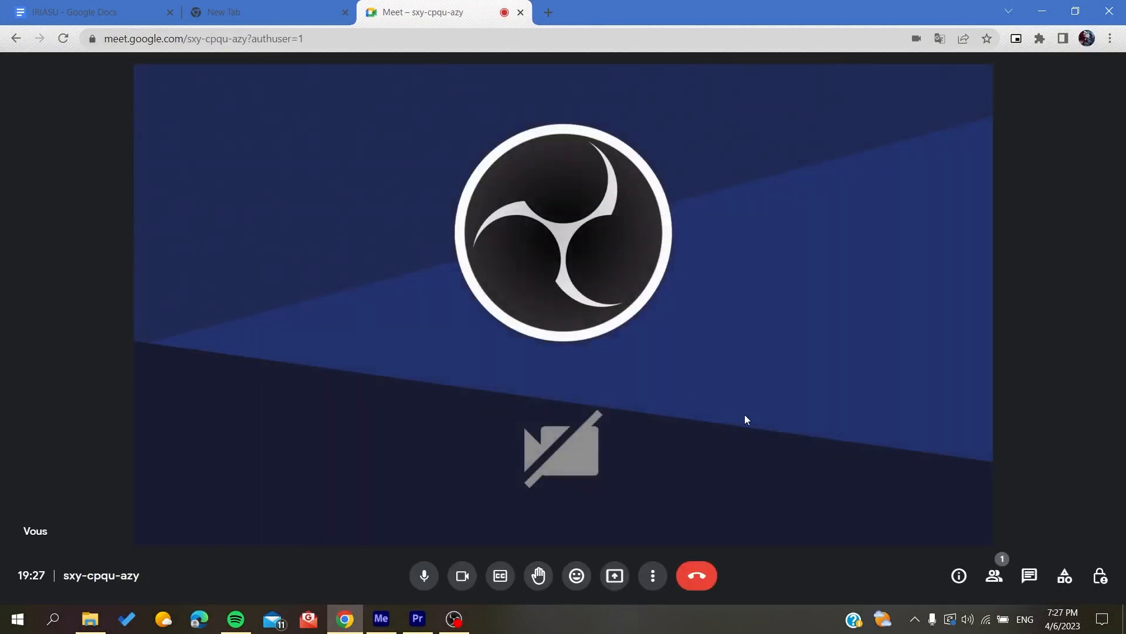
{"action": "mouse_move", "coordinate": [614, 575]}
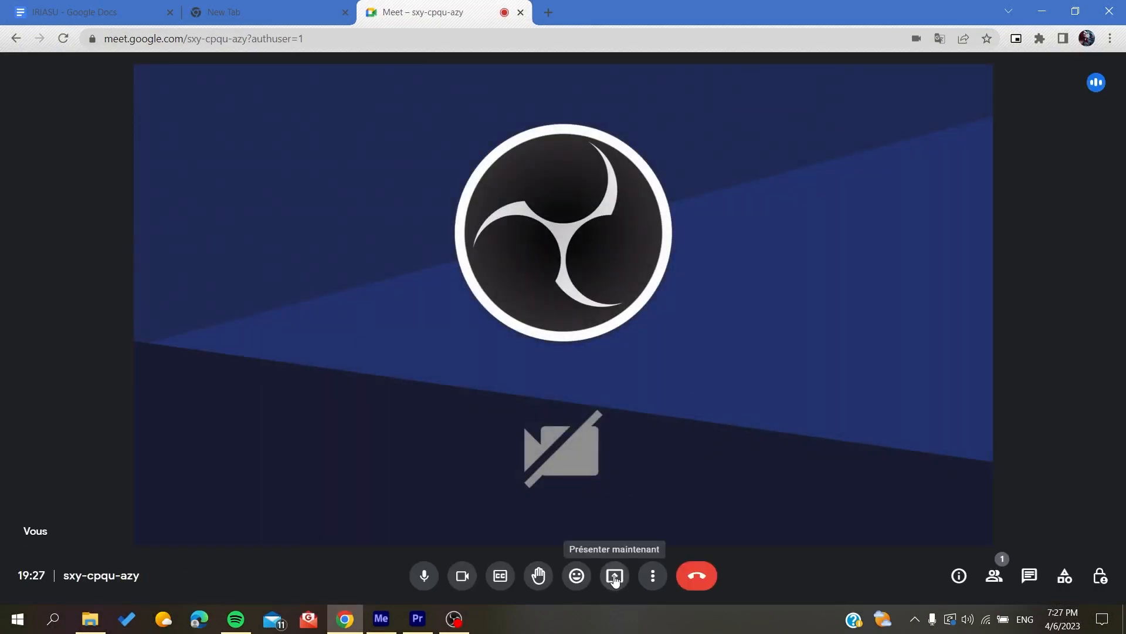
{"action": "left_click", "coordinate": [614, 575]}
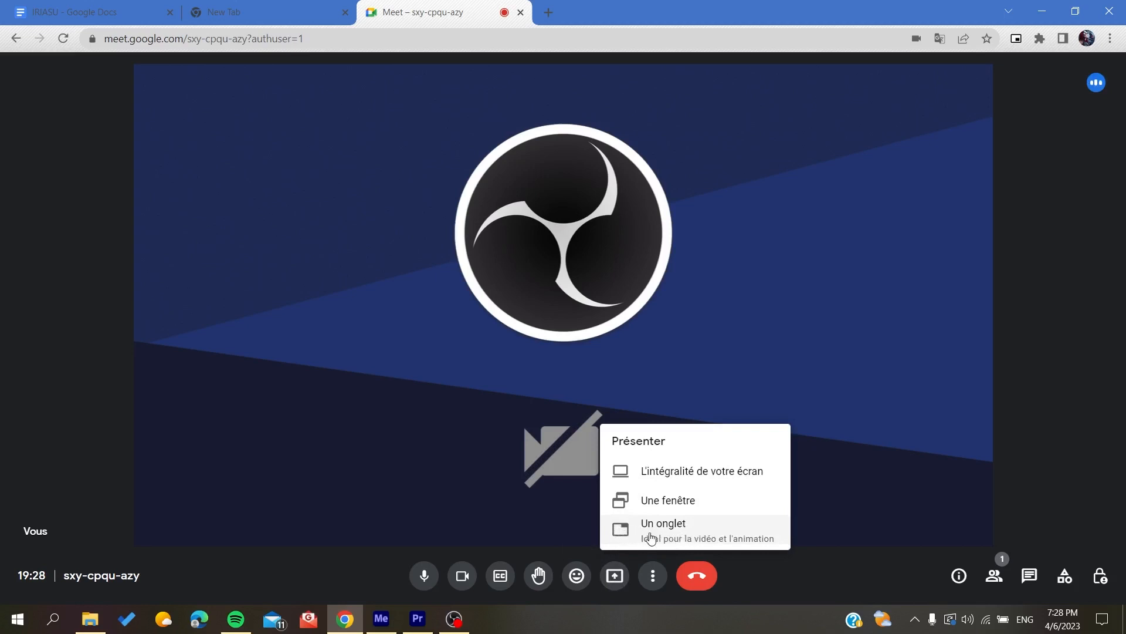
{"action": "mouse_move", "coordinate": [666, 499]}
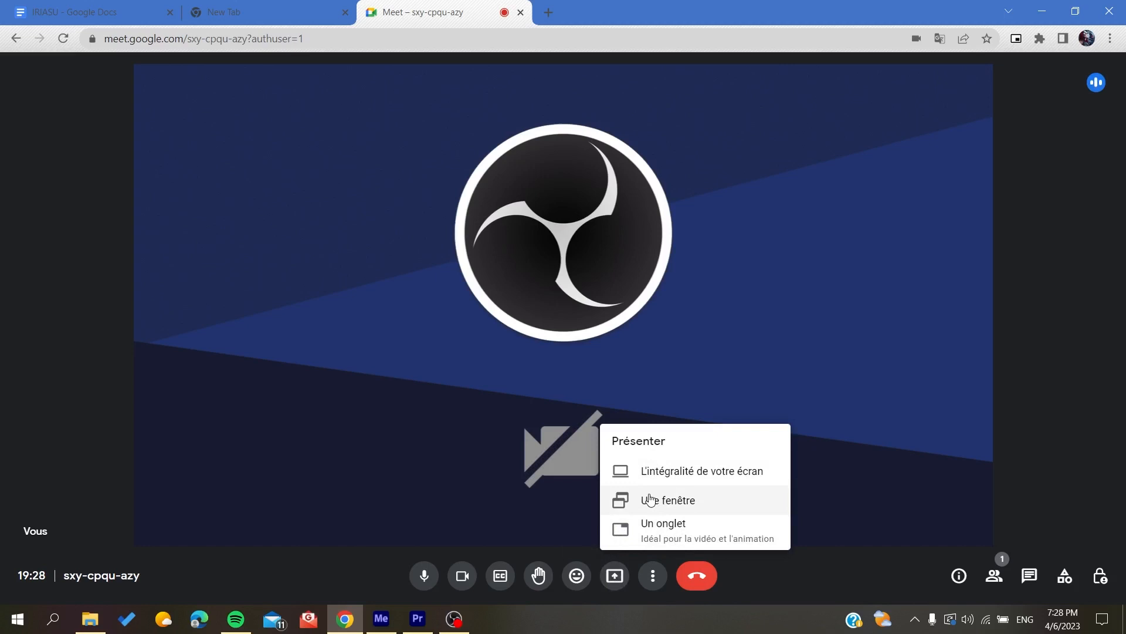
{"action": "mouse_move", "coordinate": [451, 402]}
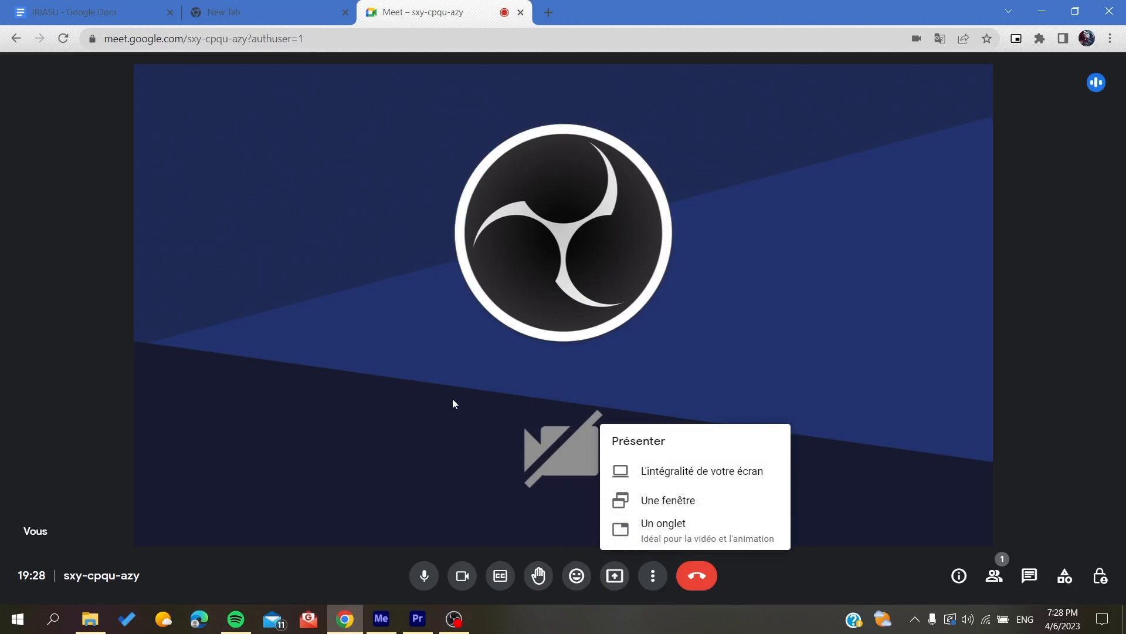
{"action": "mouse_move", "coordinate": [373, 136]}
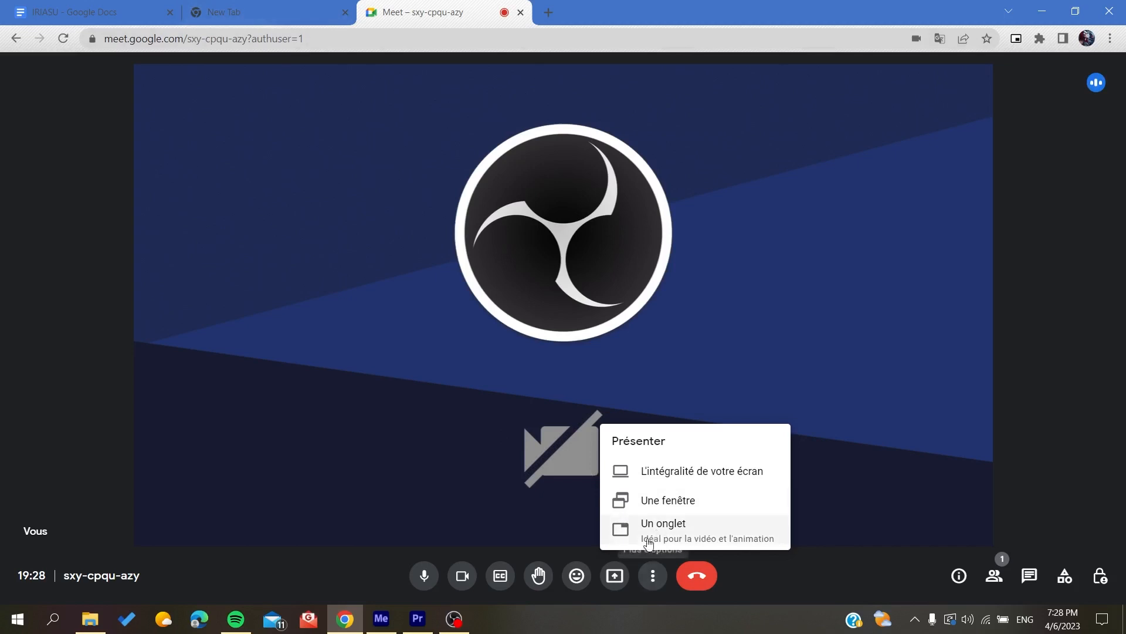
{"action": "left_click", "coordinate": [662, 523]}
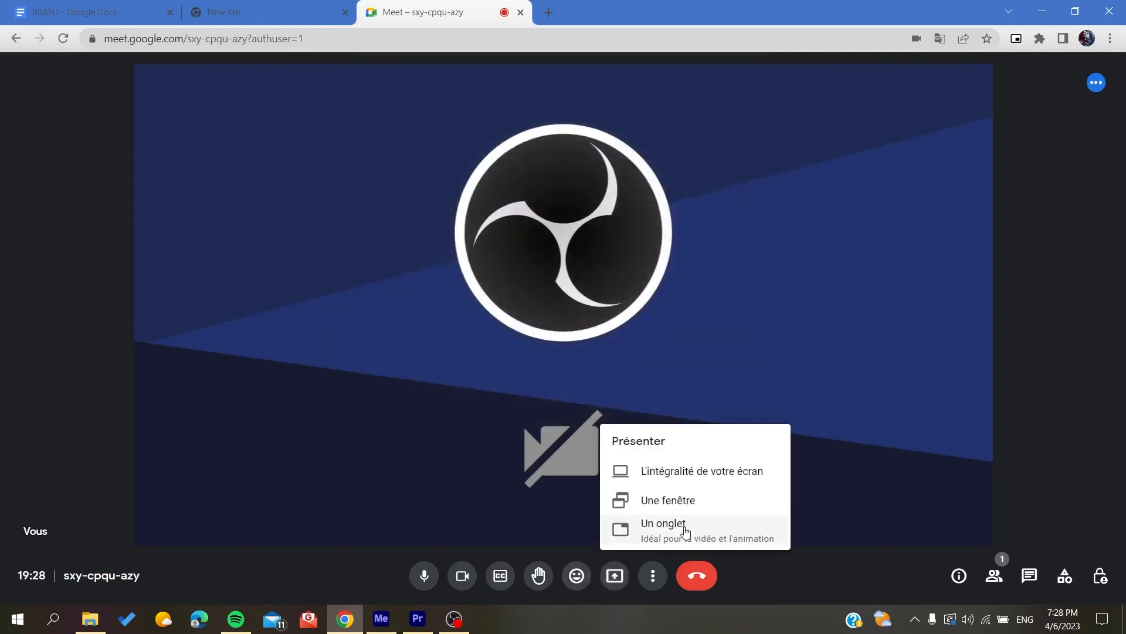
{"action": "left_click", "coordinate": [699, 470]}
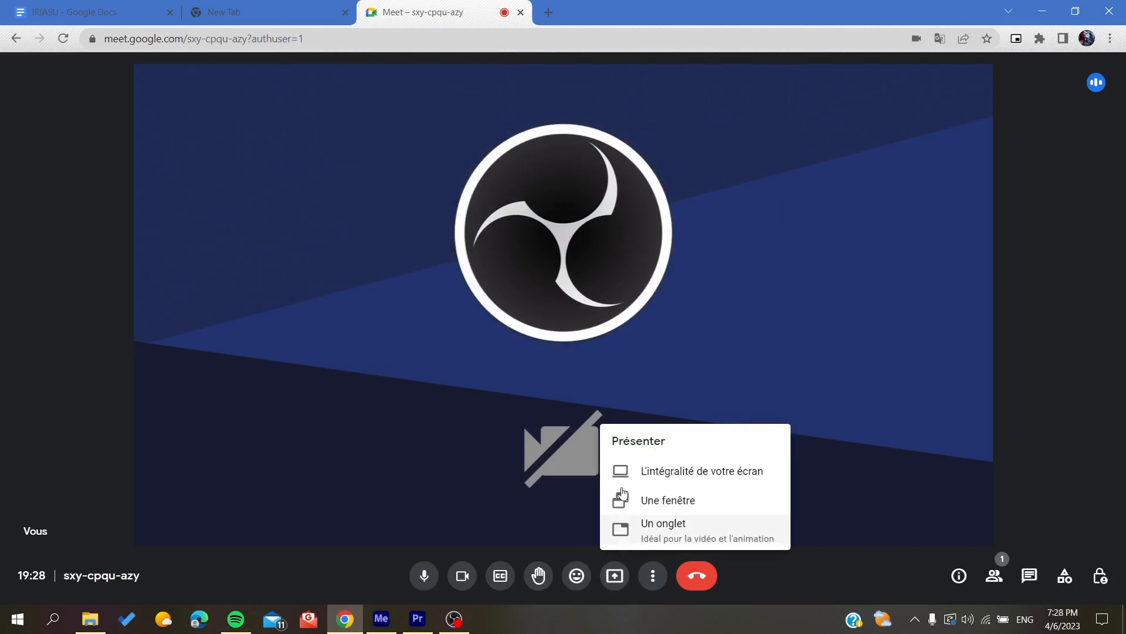
{"action": "left_click", "coordinate": [667, 500]}
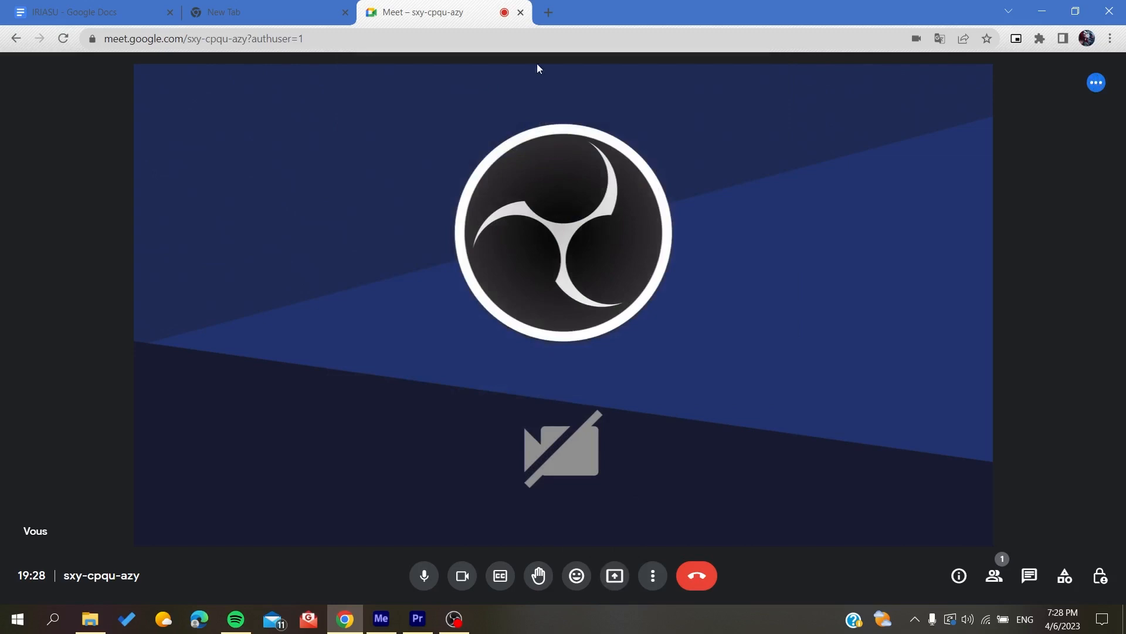
{"action": "mouse_move", "coordinate": [548, 12]}
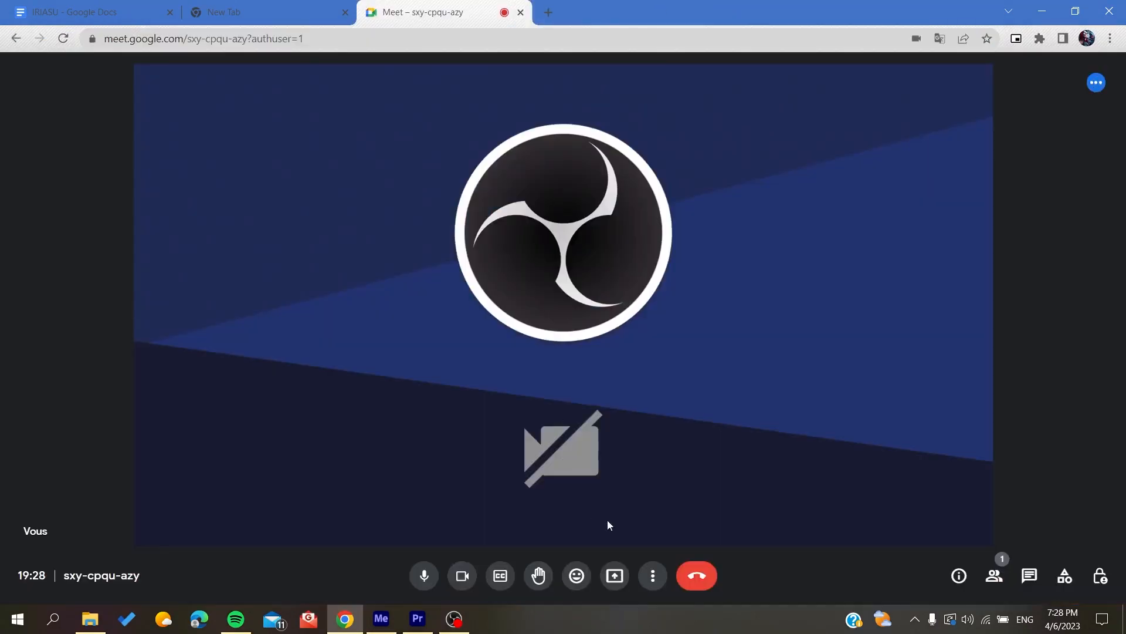
Step: Present a single Chrome tab, selecting New Tab with Share tab audio checked
{"action": "left_click", "coordinate": [614, 575]}
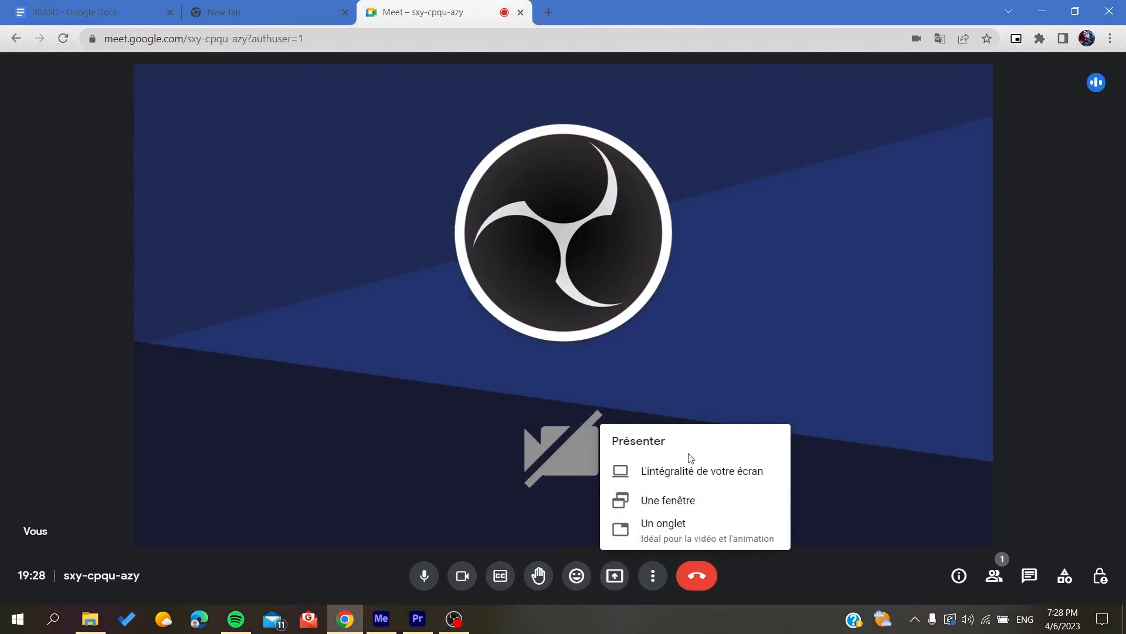
{"action": "left_click", "coordinate": [662, 523]}
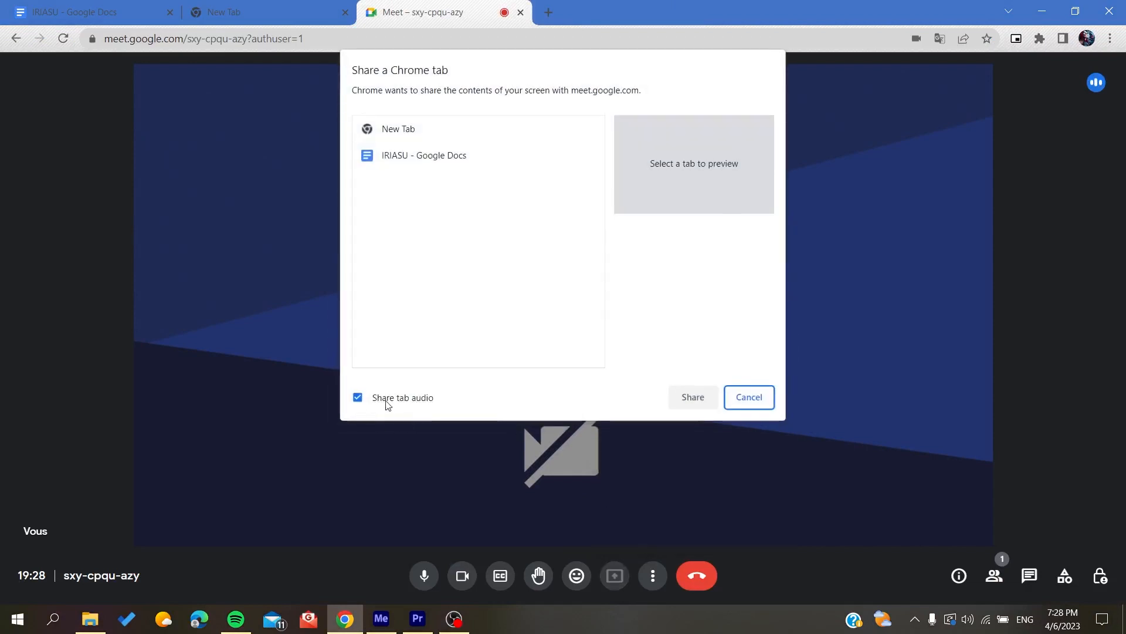
{"action": "mouse_move", "coordinate": [553, 229]}
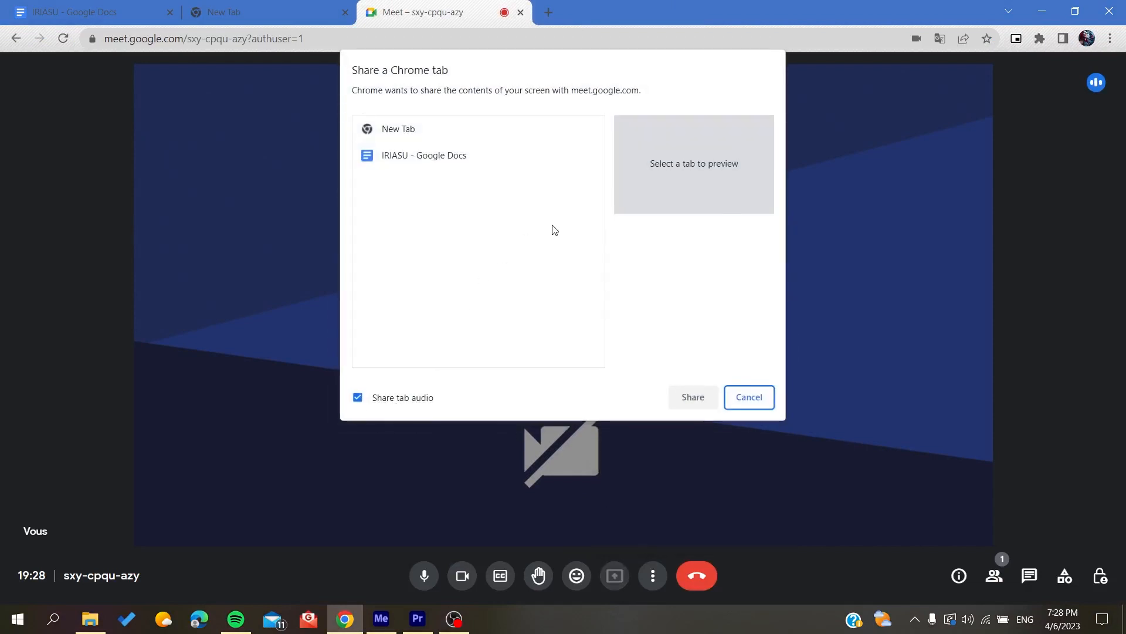
{"action": "left_click", "coordinate": [399, 129]}
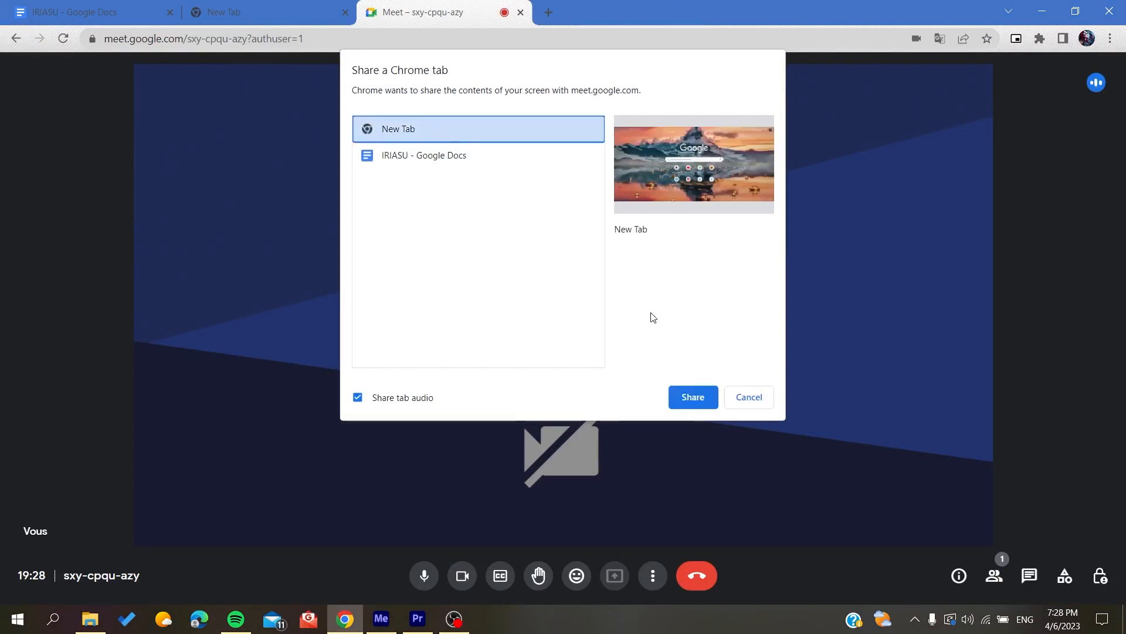